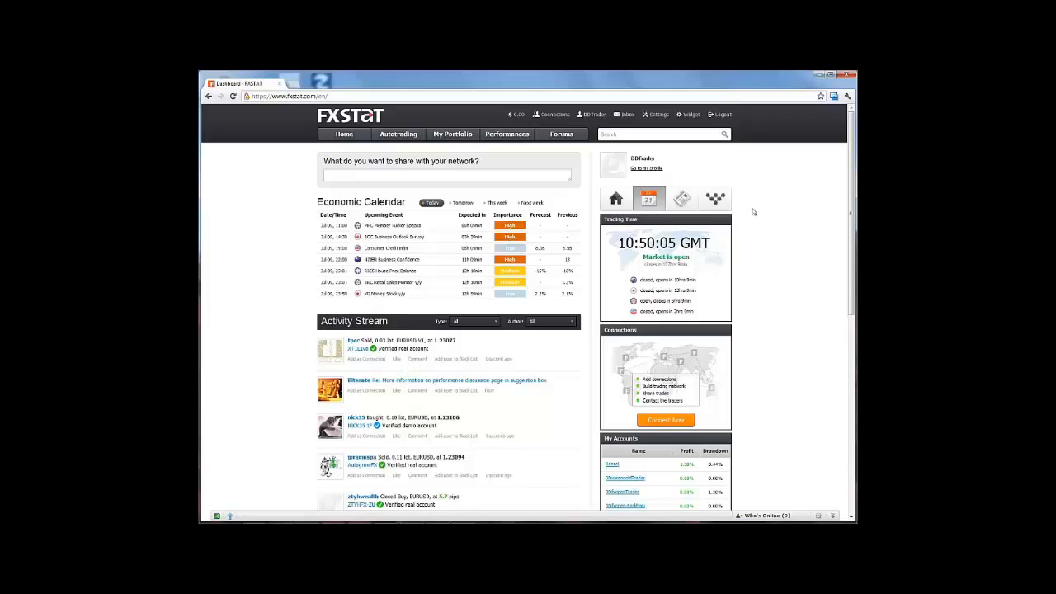
pyautogui.moveTo(721, 113)
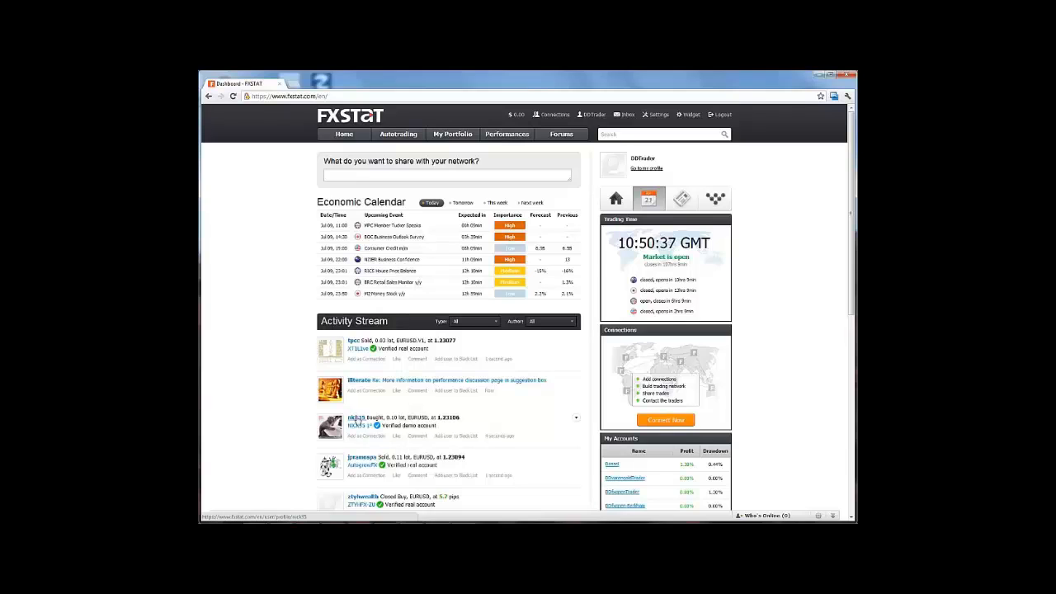
# - Log out of the FXSTAT dashboard to reach the public home page
pyautogui.click(549, 321)
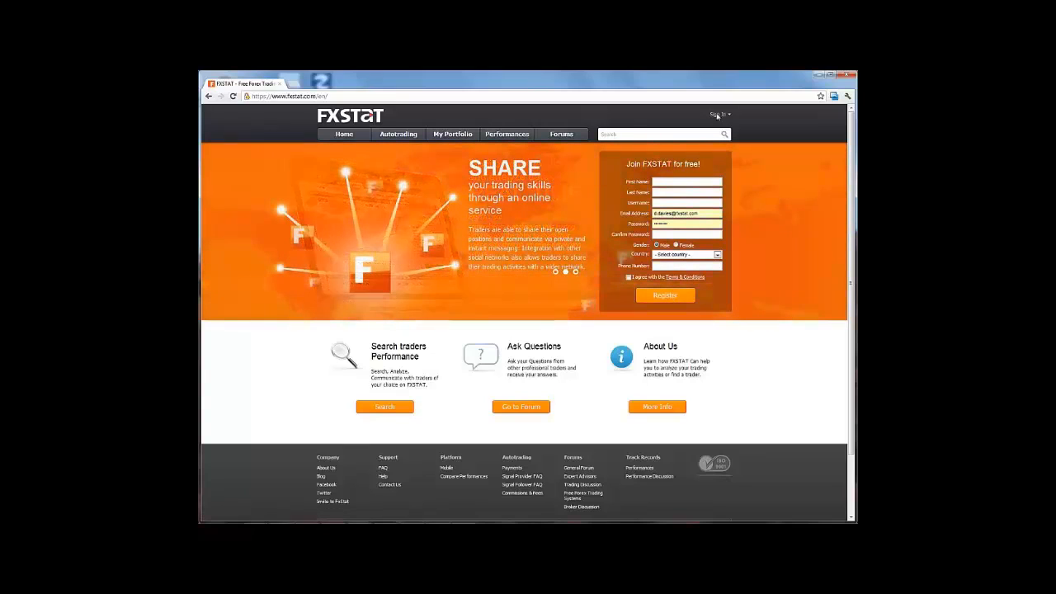
# - Sign in to FXSTAT with the trader credentials and scroll to My Accounts
pyautogui.click(717, 114)
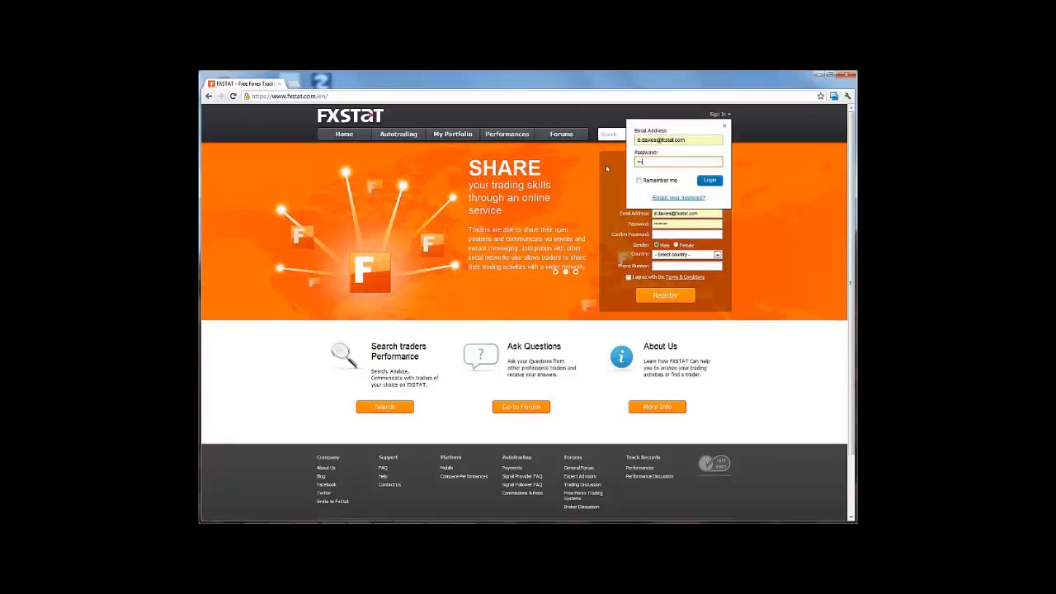
pyautogui.click(708, 181)
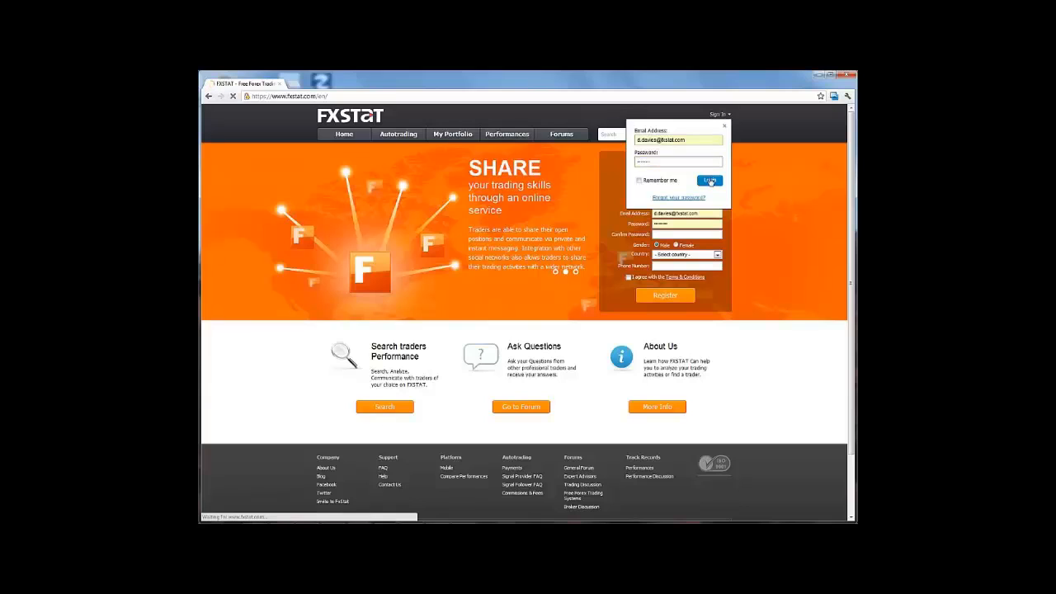
pyautogui.click(708, 181)
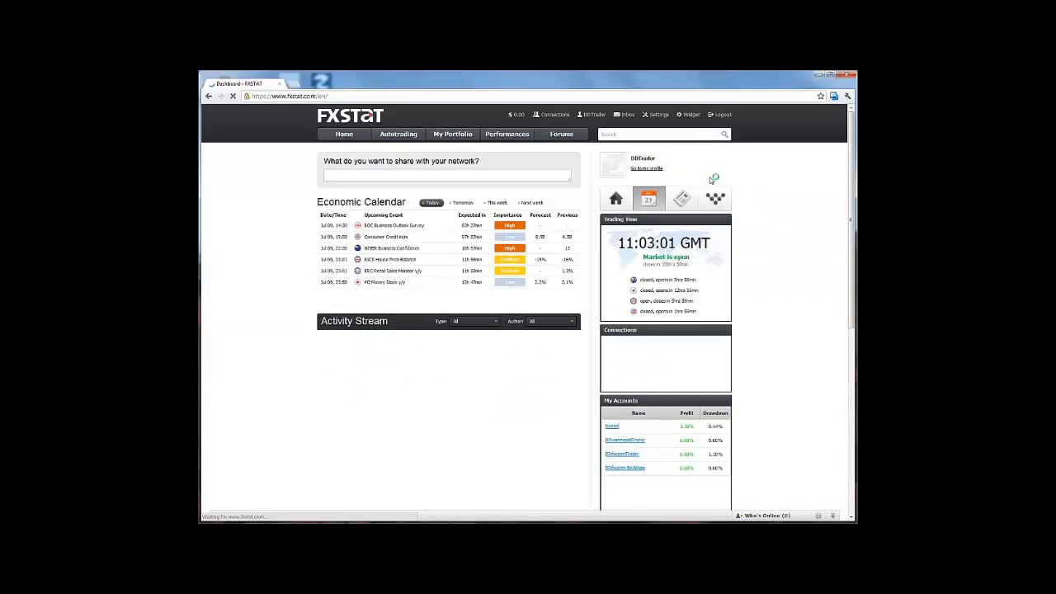
pyautogui.scroll(-3)
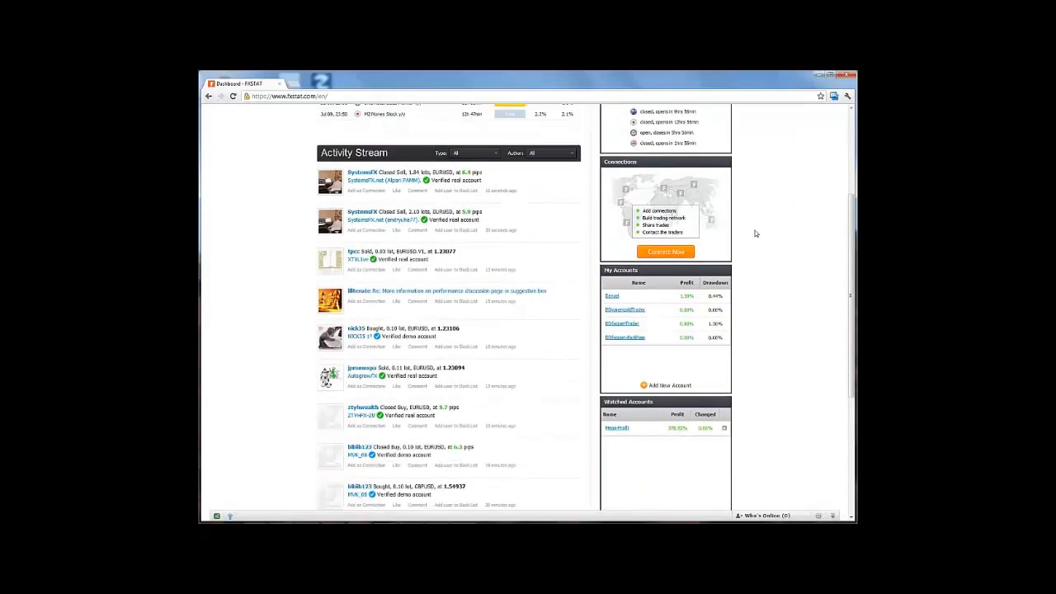
pyautogui.scroll(-3)
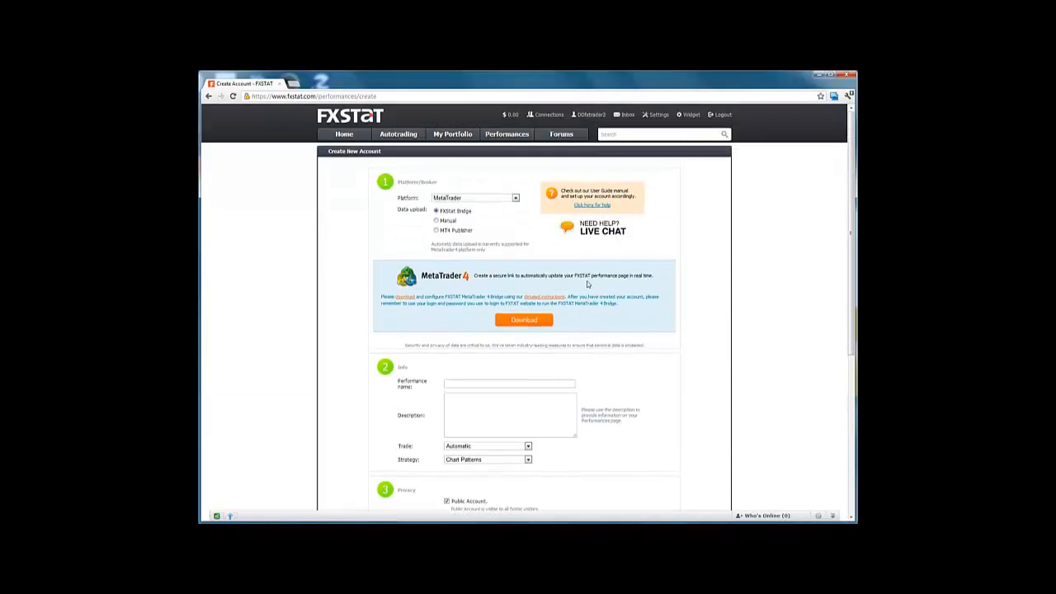
pyautogui.moveTo(455, 345)
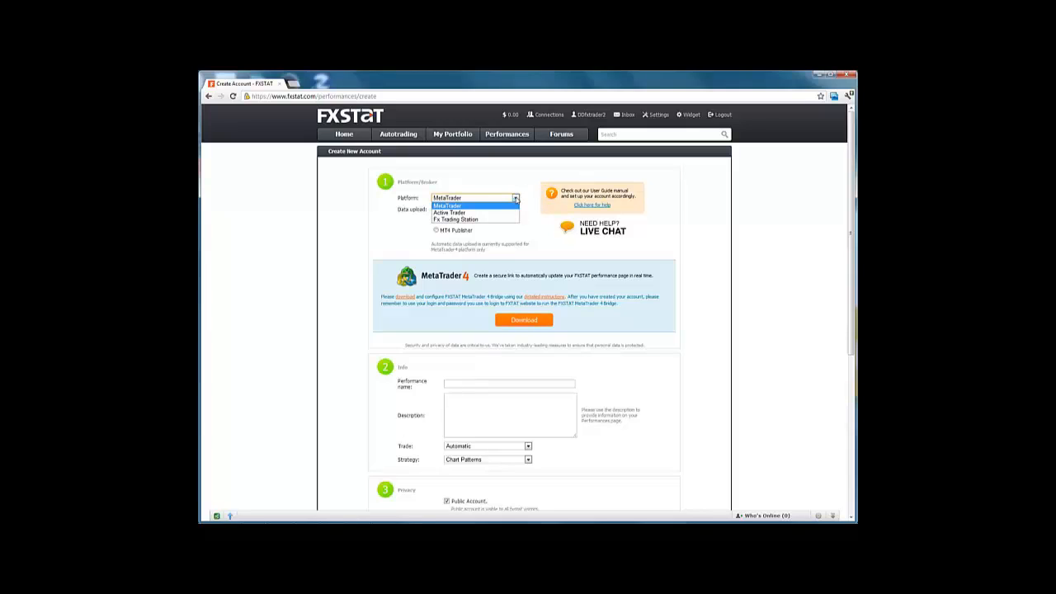
# - Keep MetaTrader as the platform, with FXStat Bridge data upload
pyautogui.click(473, 204)
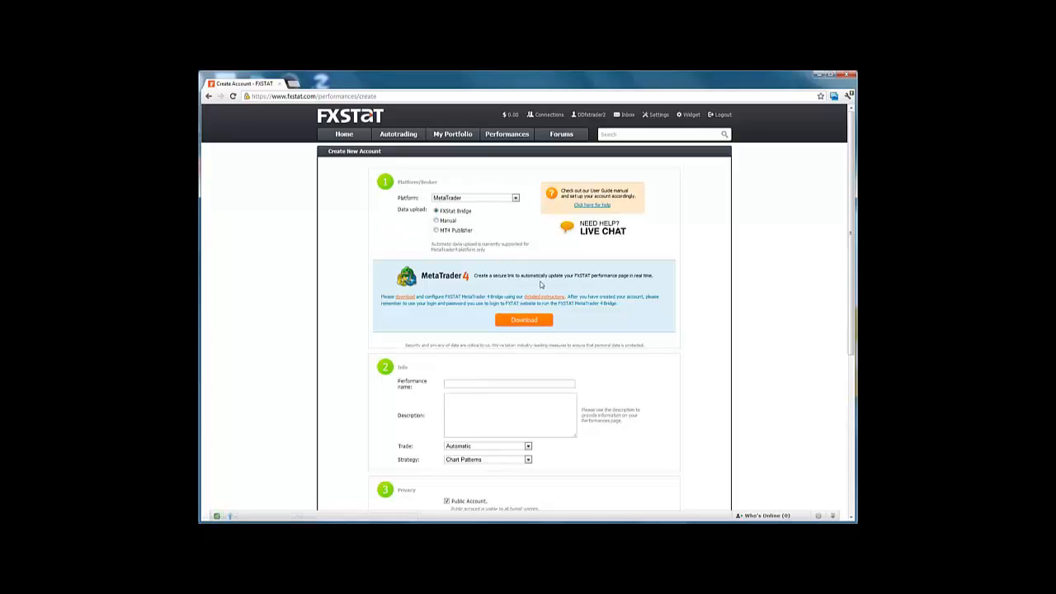
pyautogui.moveTo(587, 288)
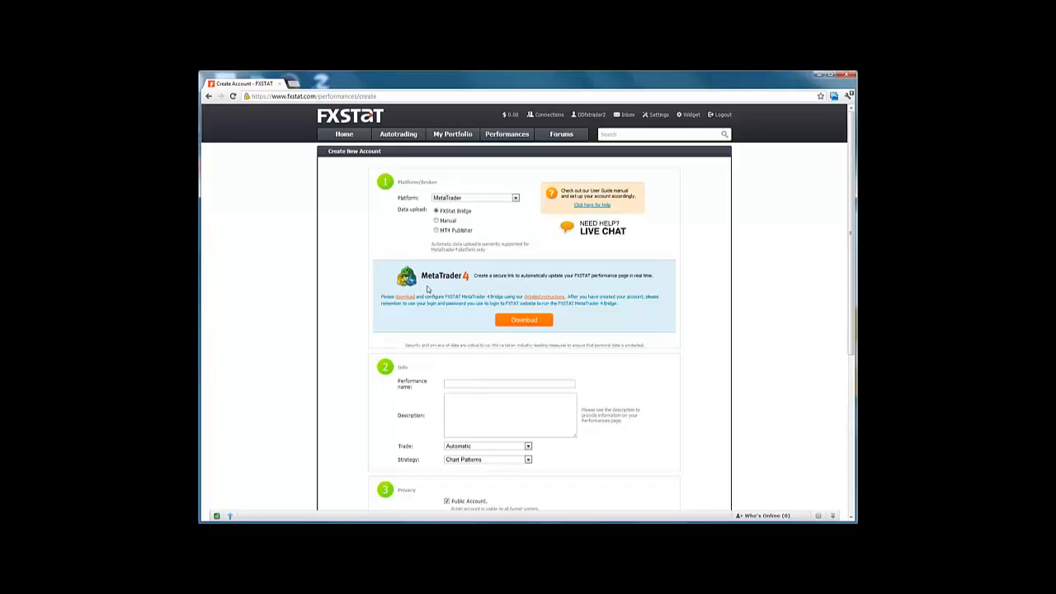
pyautogui.moveTo(492, 318)
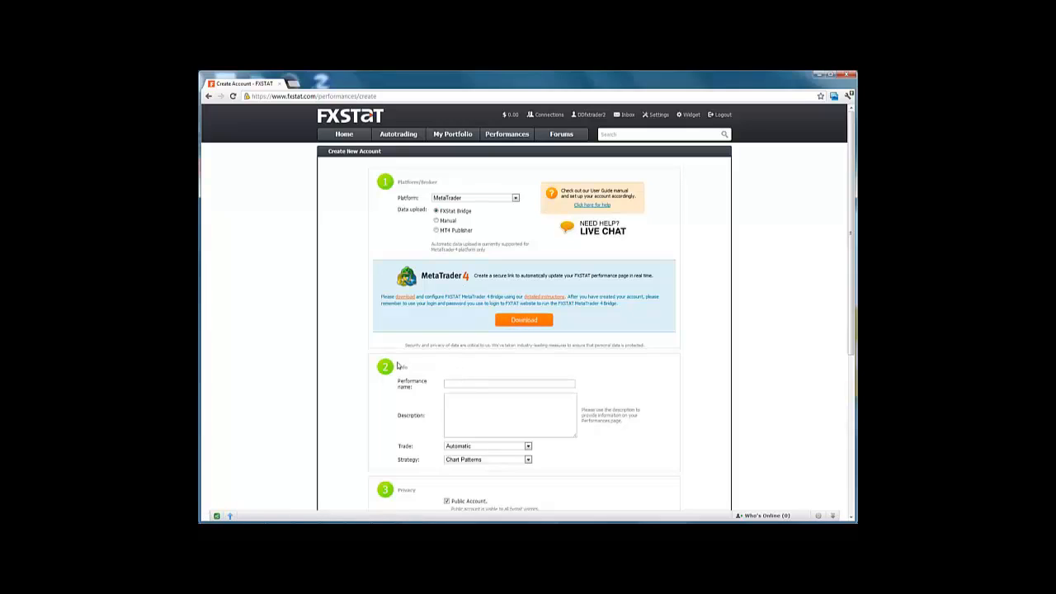
# - Enter a performance name and chart-pattern description, keeping Automatic trade and Chart Patterns strategy
pyautogui.click(509, 383)
pyautogui.write('sgtrader')
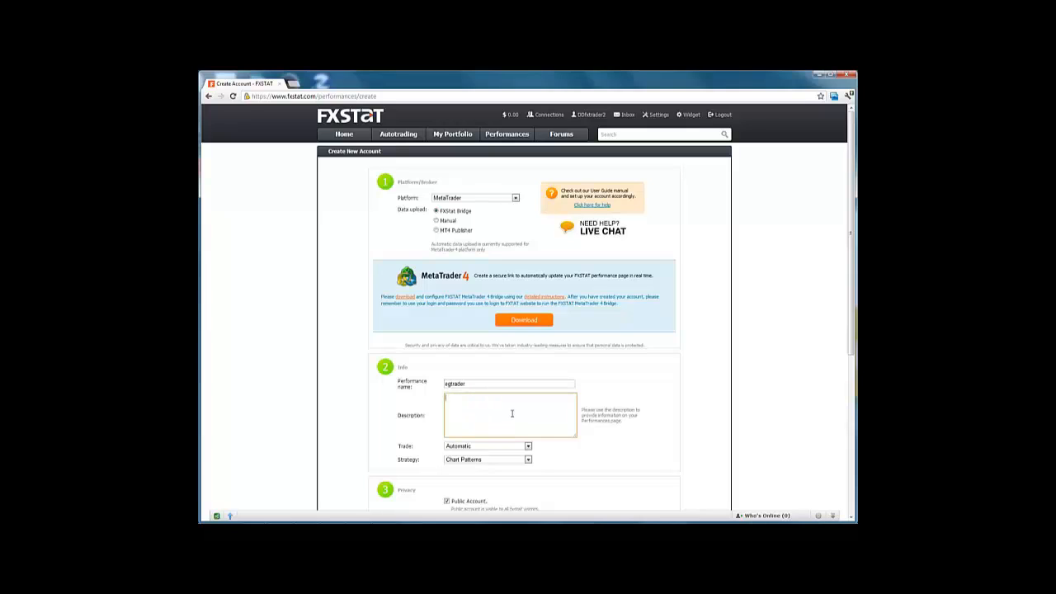
pyautogui.moveTo(517, 407)
pyautogui.write('I will mainly be using chart pattern recognition strategies.')
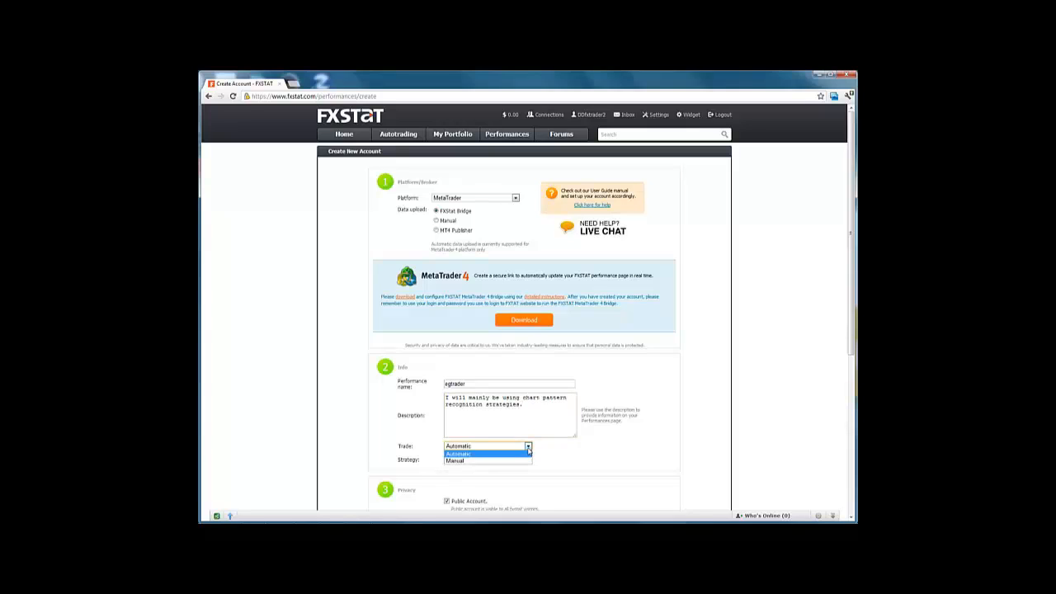
pyautogui.click(459, 452)
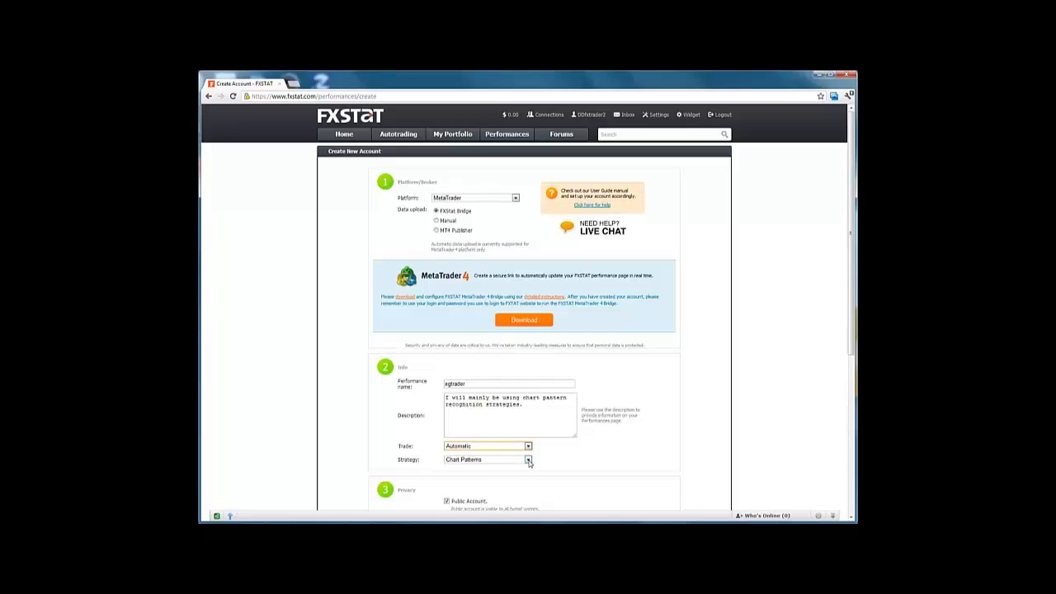
pyautogui.click(527, 460)
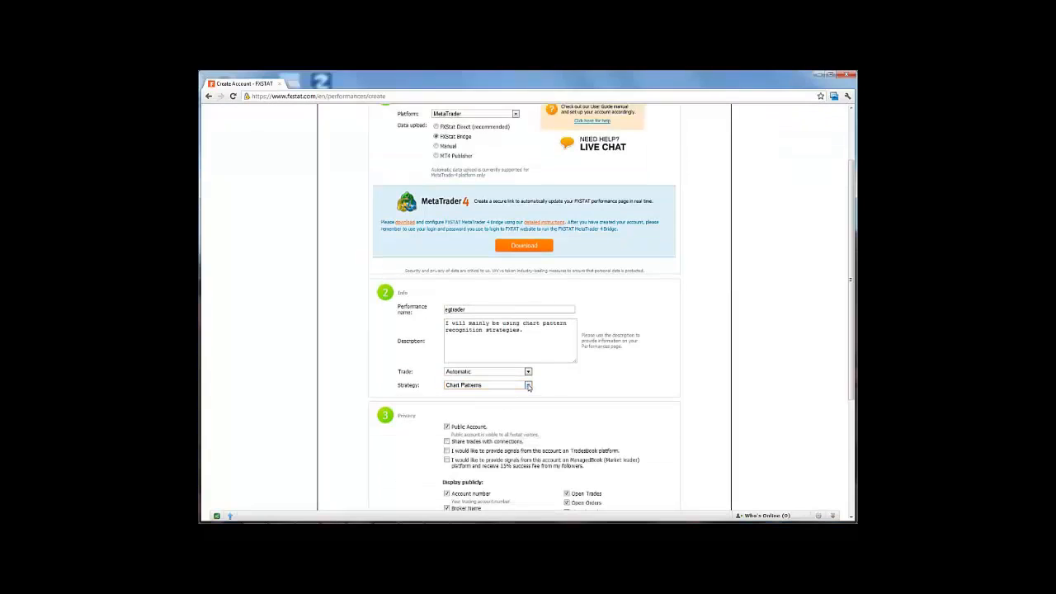
# - Enable 'Share trades with connections' and TradesBook signal provision in Privacy
pyautogui.scroll(-3)
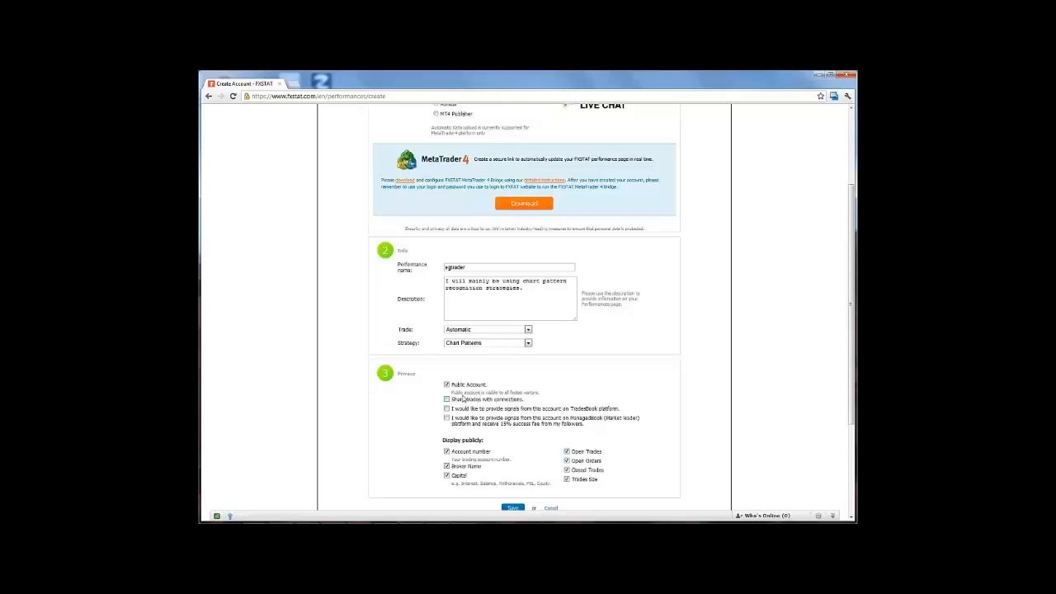
pyautogui.click(447, 399)
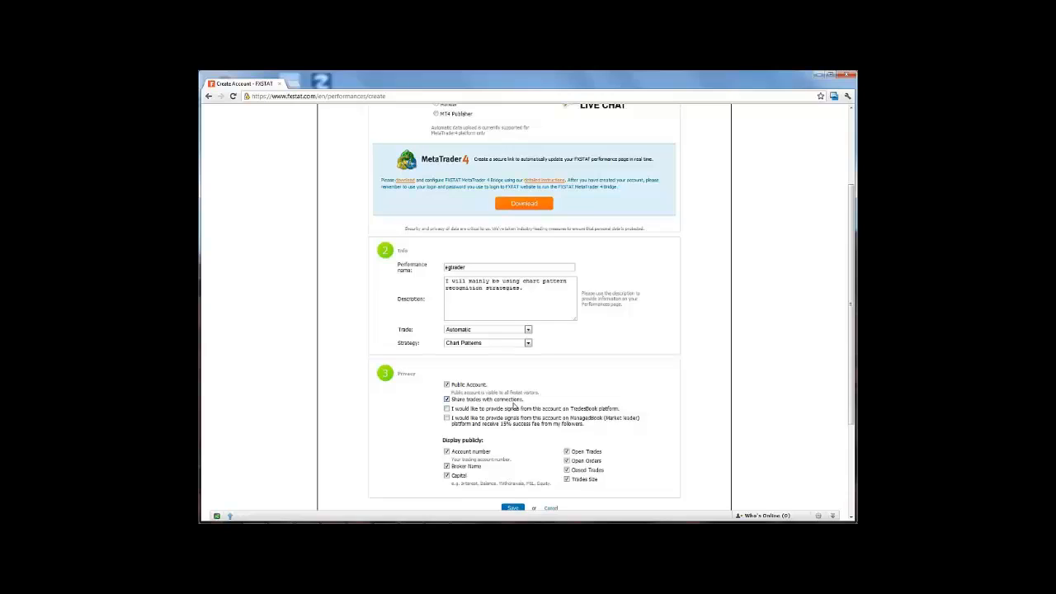
pyautogui.click(447, 409)
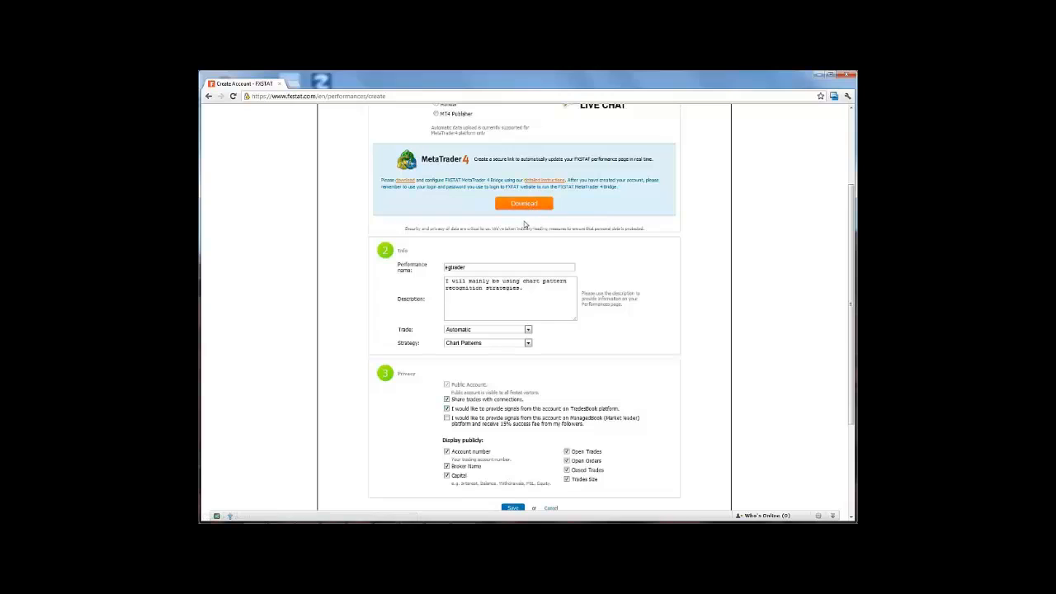
# - Download and run FxStatBridgeSetup.exe from the MetaTrader 4 box
pyautogui.click(524, 204)
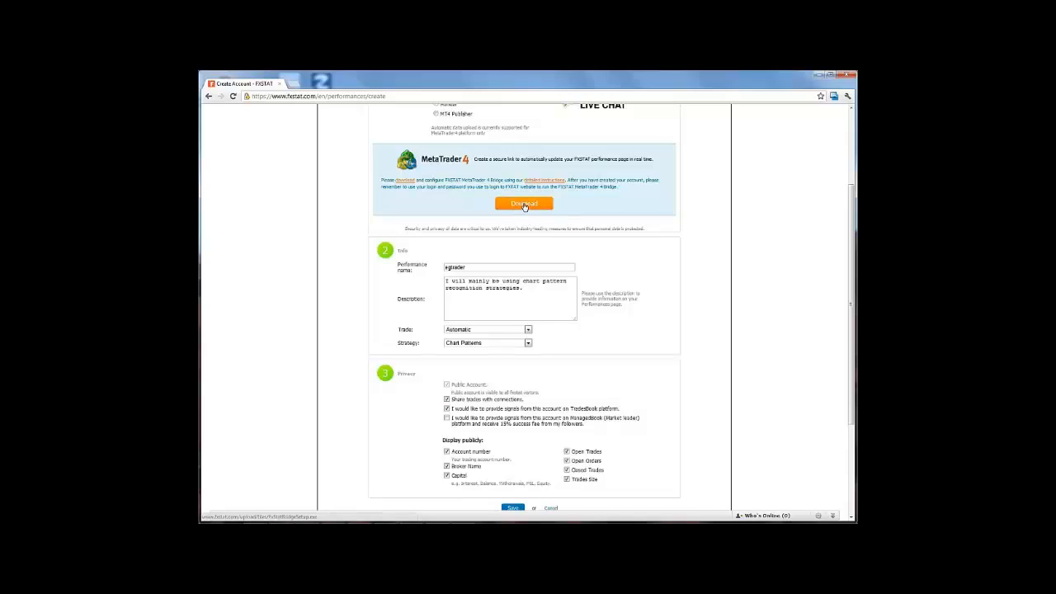
pyautogui.click(523, 204)
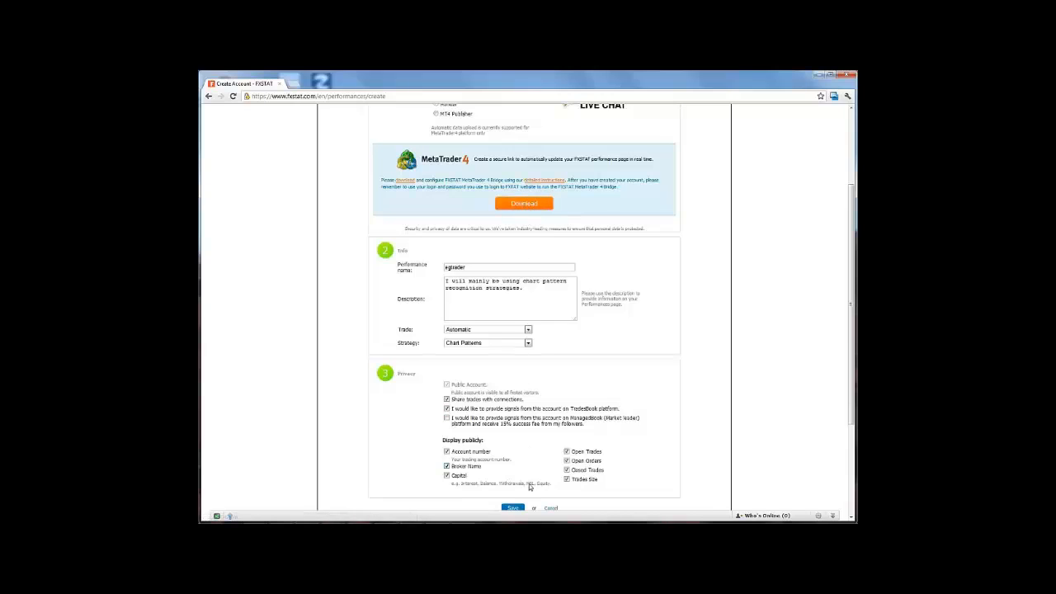
pyautogui.click(524, 204)
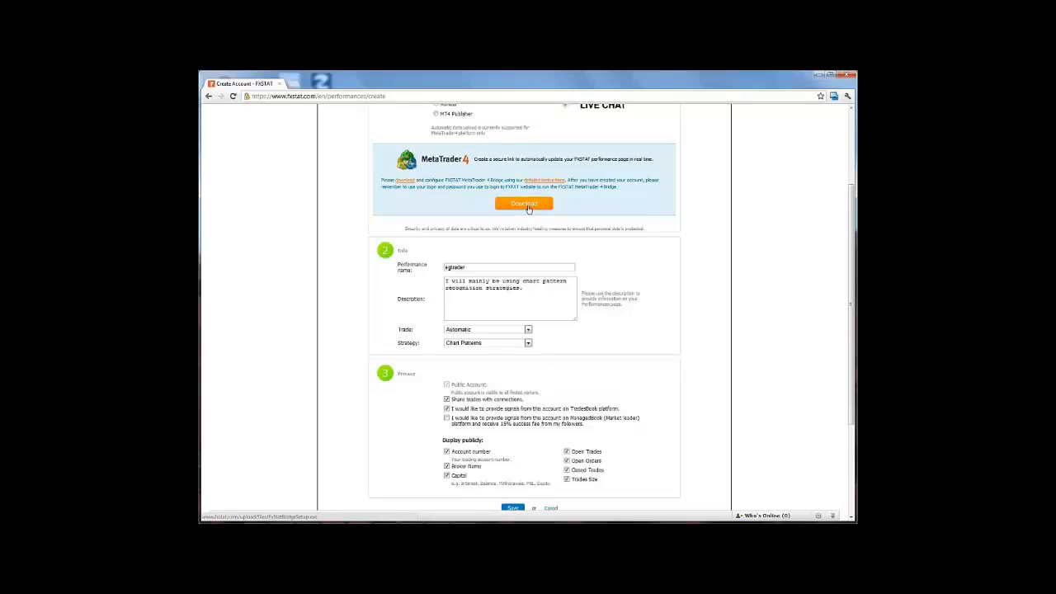
pyautogui.click(524, 204)
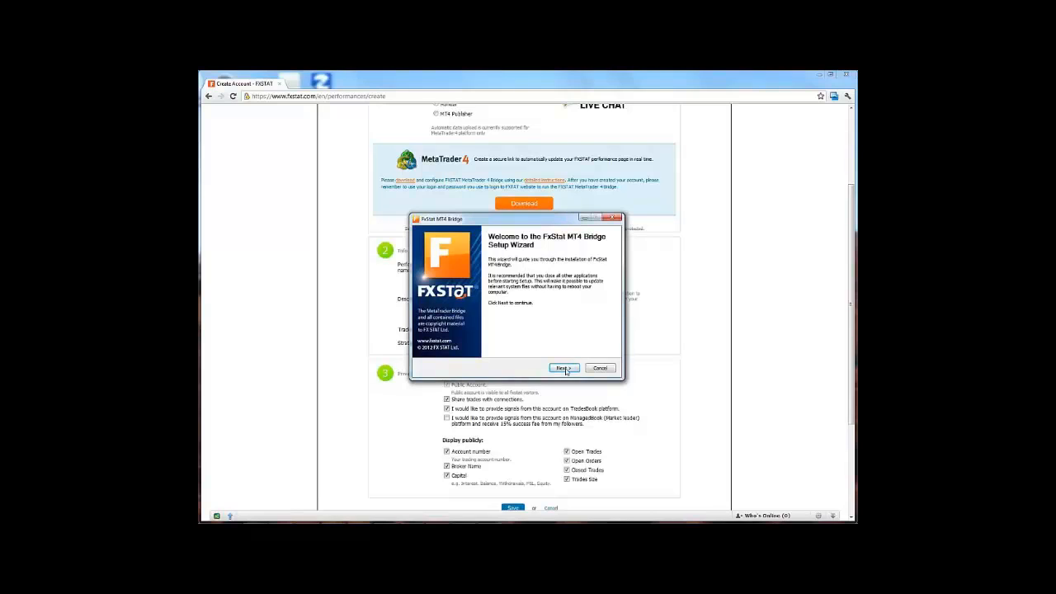
# - Accept the bridge license and choose the MetaTrader 4 folder as the install target
pyautogui.click(563, 368)
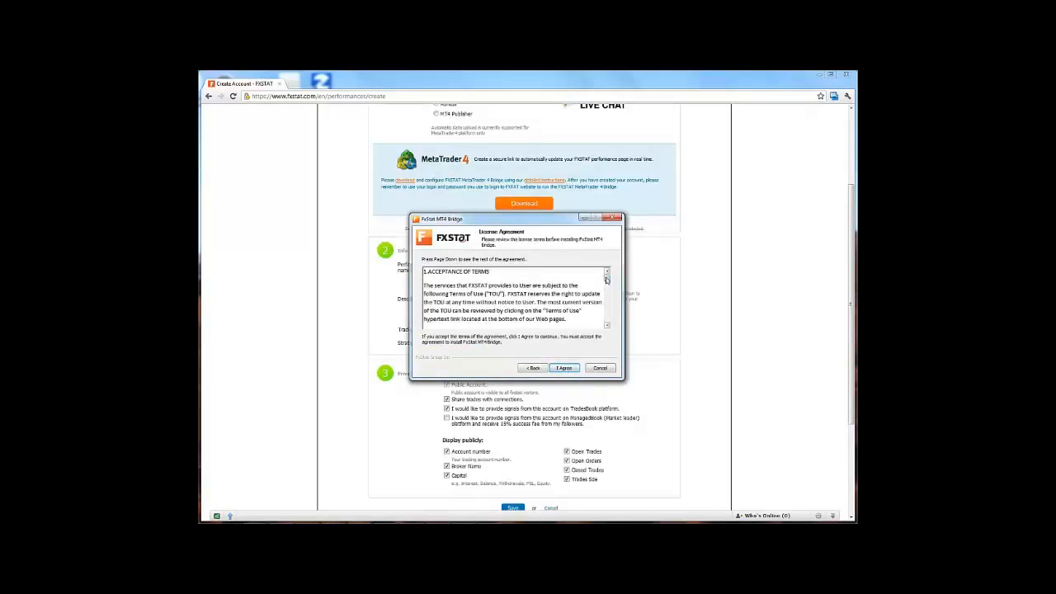
pyautogui.scroll(-3)
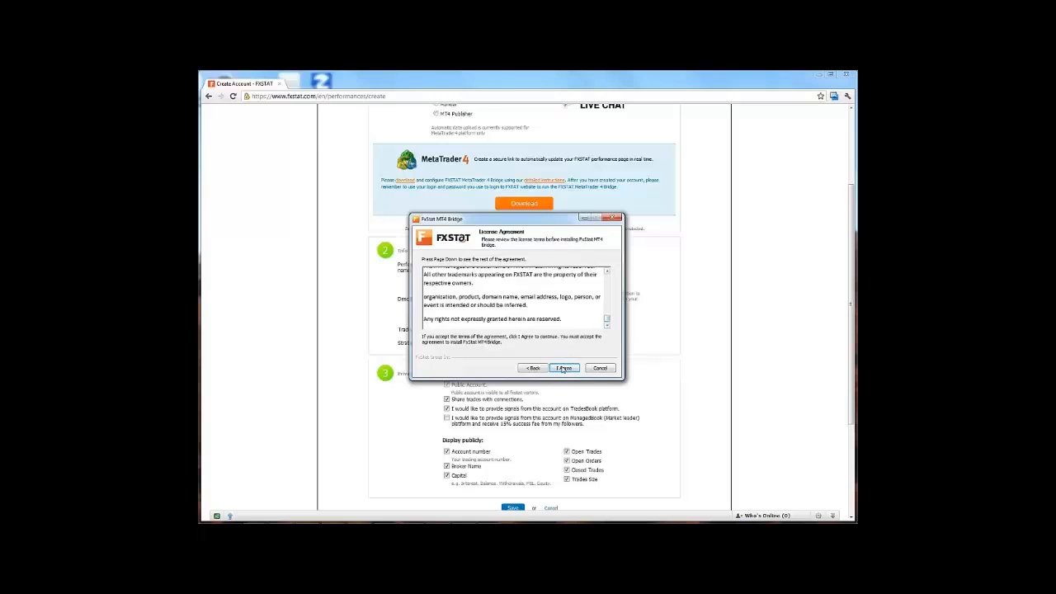
pyautogui.click(564, 368)
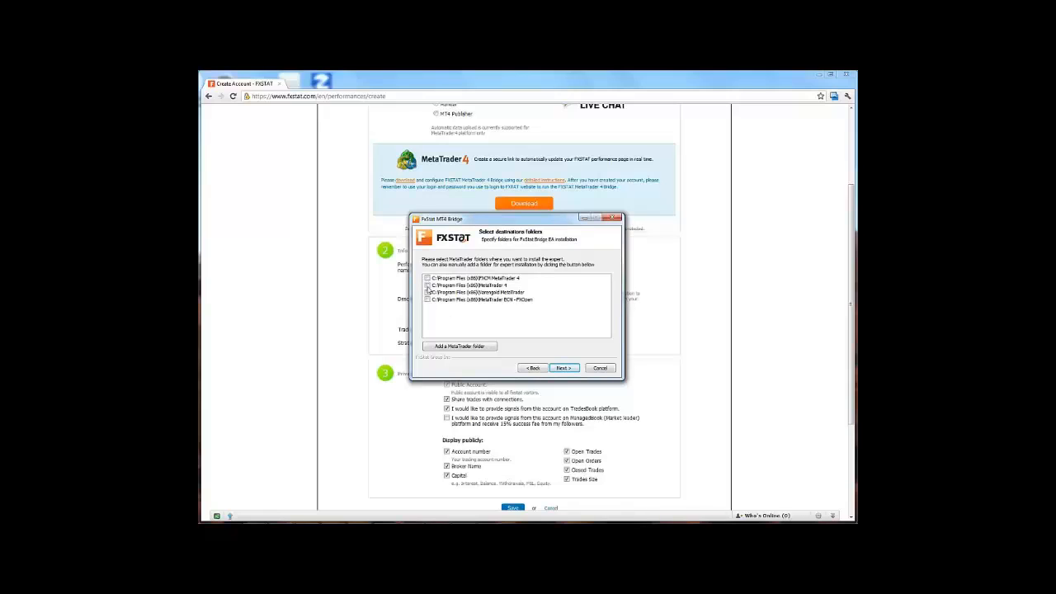
pyautogui.click(427, 284)
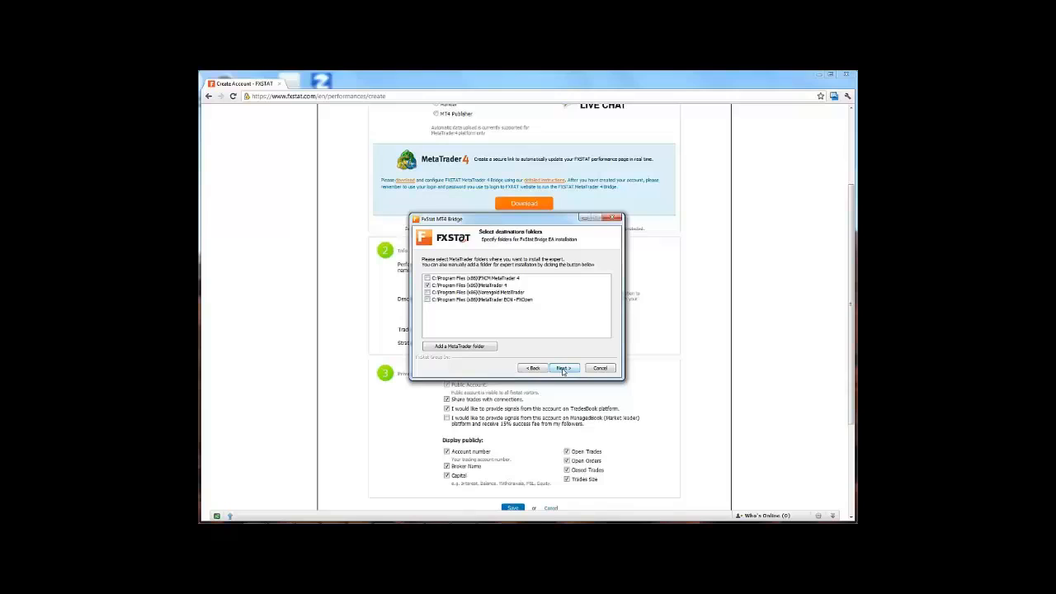
# - Install the bridge and close setup with 'Launch selected terminals' unchecked
pyautogui.click(564, 368)
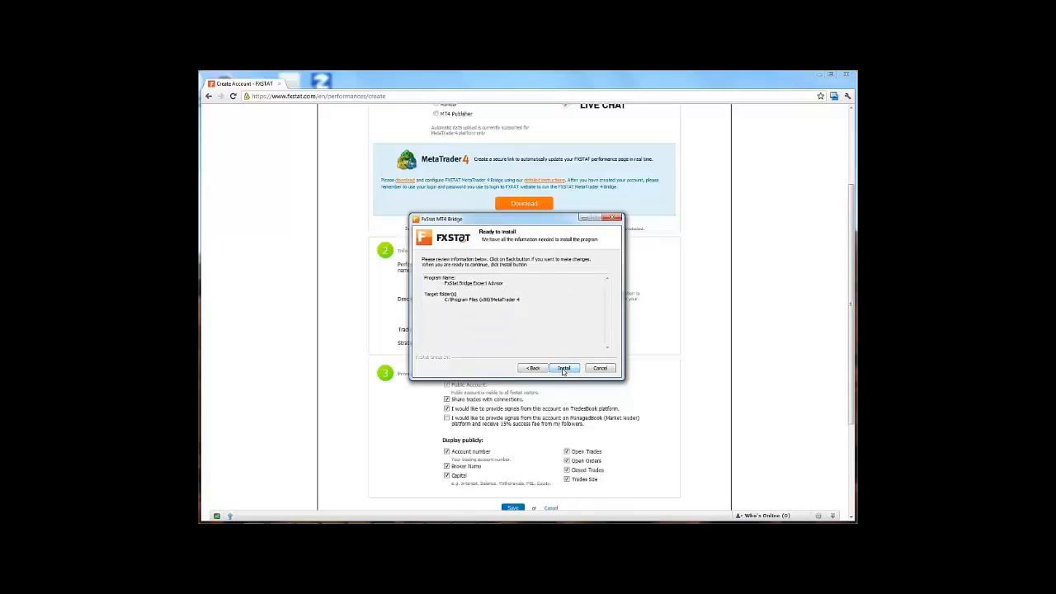
pyautogui.click(564, 368)
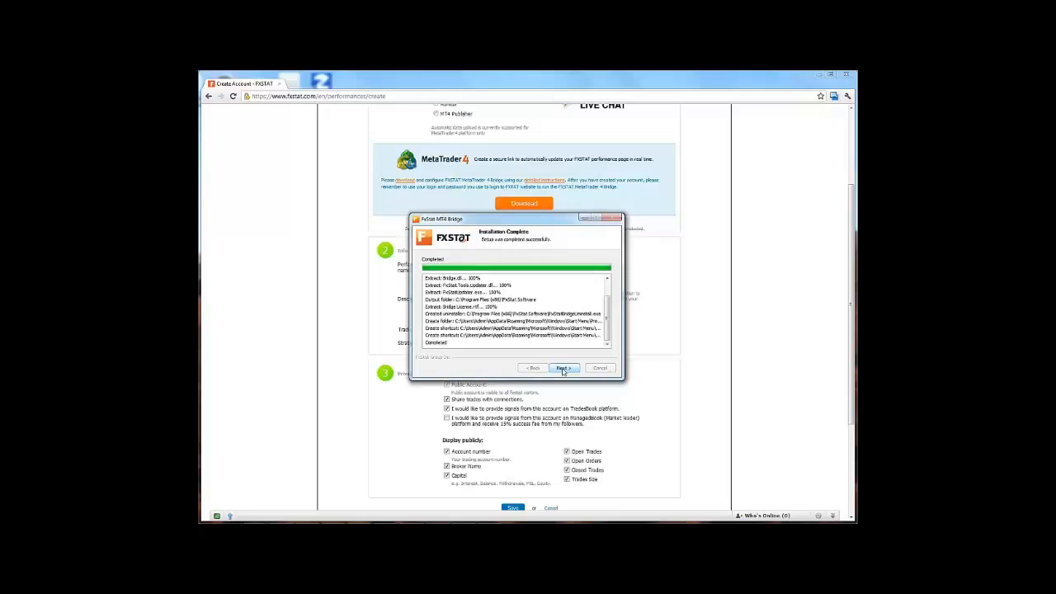
pyautogui.click(563, 368)
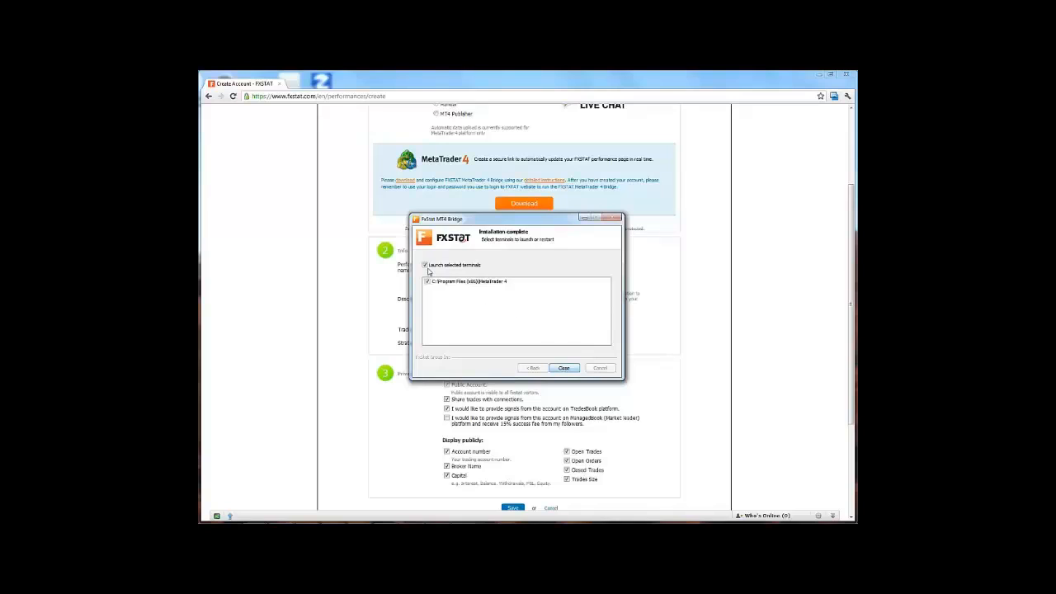
pyautogui.click(424, 265)
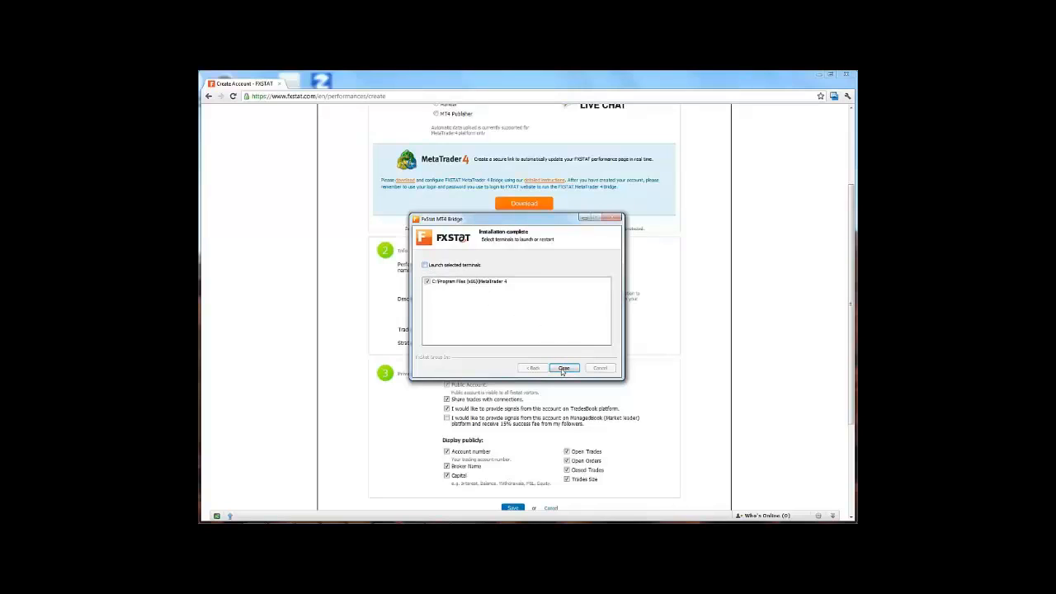
pyautogui.click(563, 368)
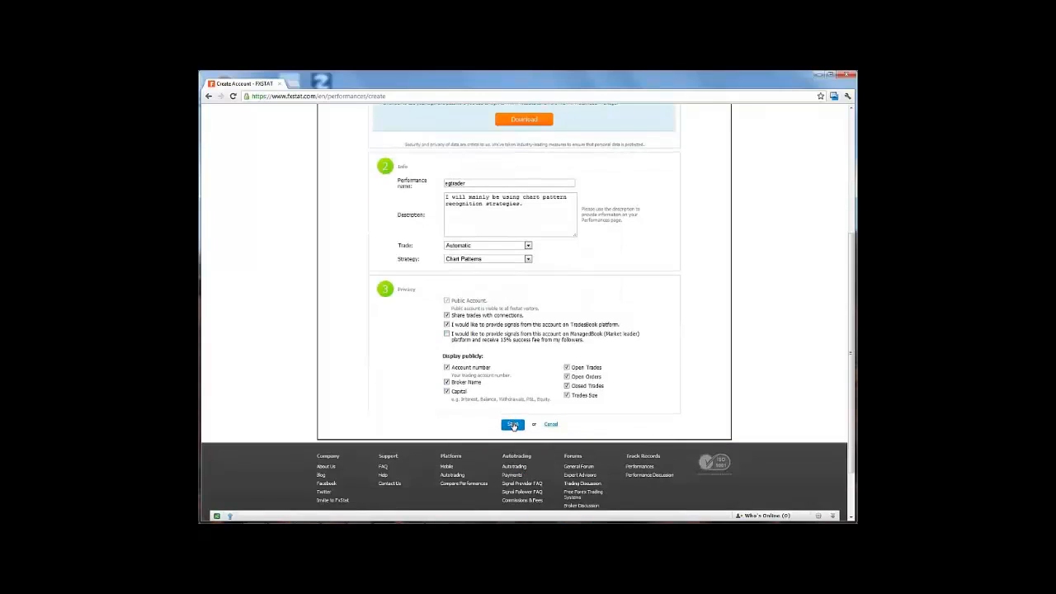
pyautogui.click(513, 424)
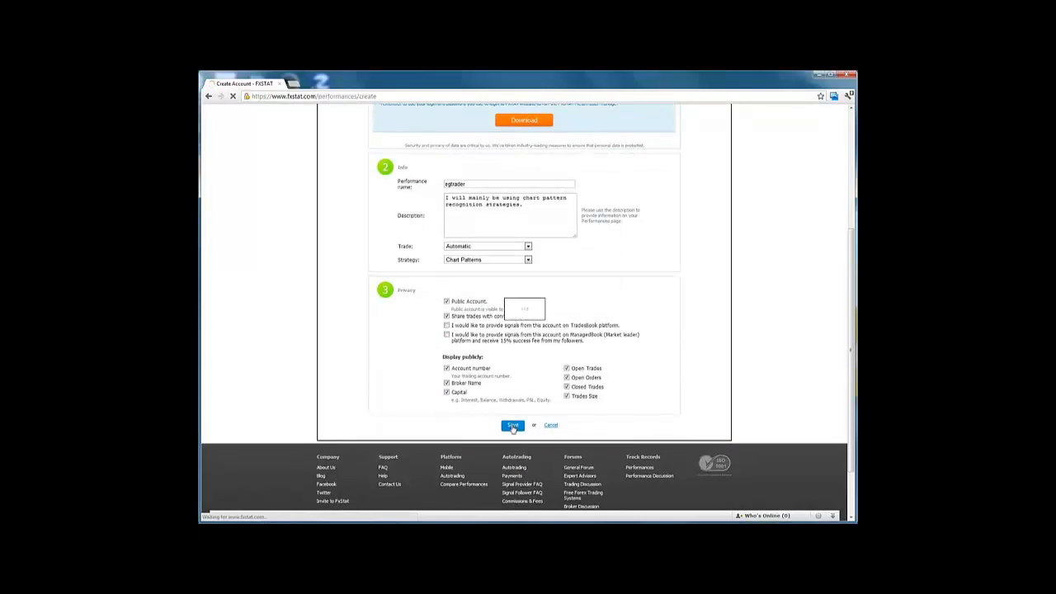
pyautogui.click(512, 426)
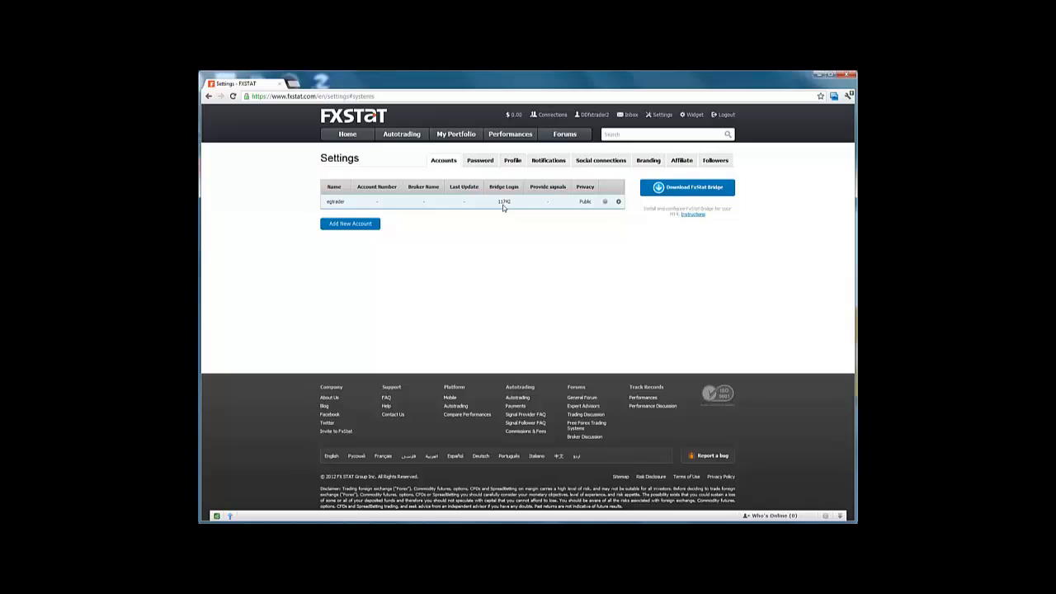
pyautogui.moveTo(601, 208)
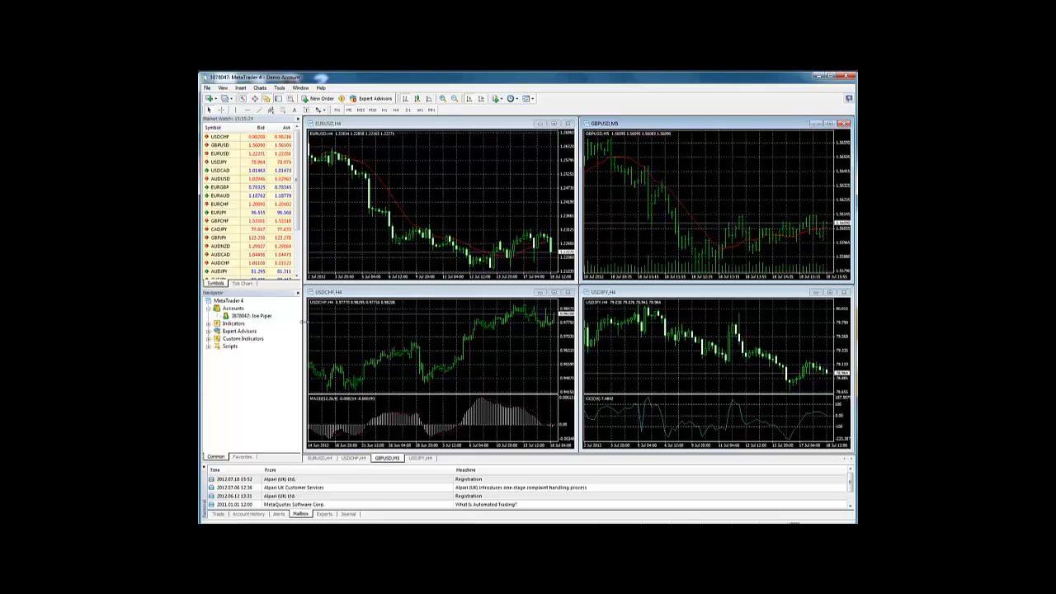
# - Log in to the demo account from MetaTrader 4's Navigator with saved credentials
pyautogui.rightClick(250, 315)
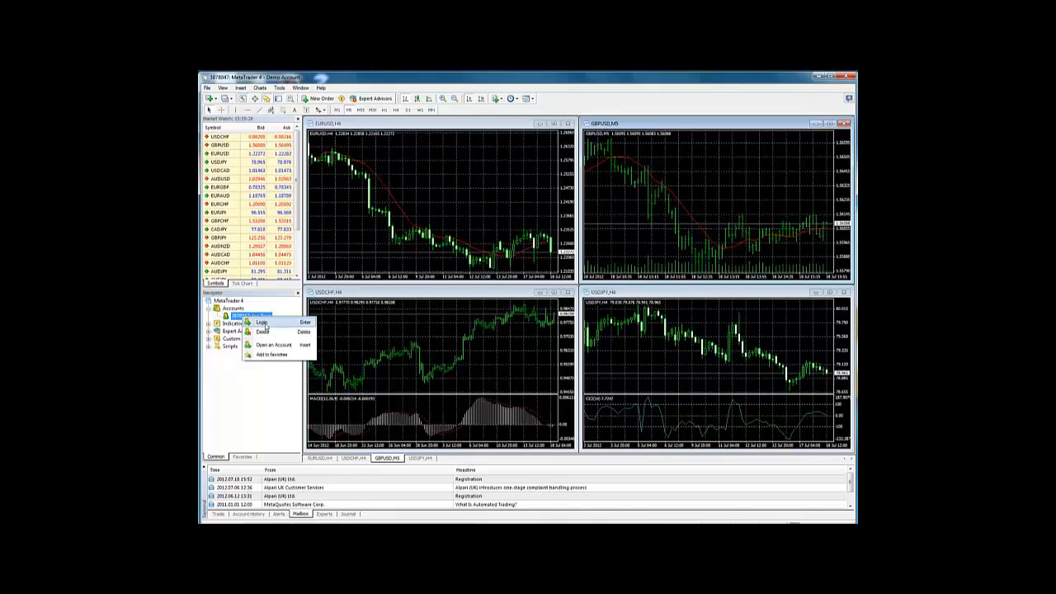
pyautogui.click(261, 322)
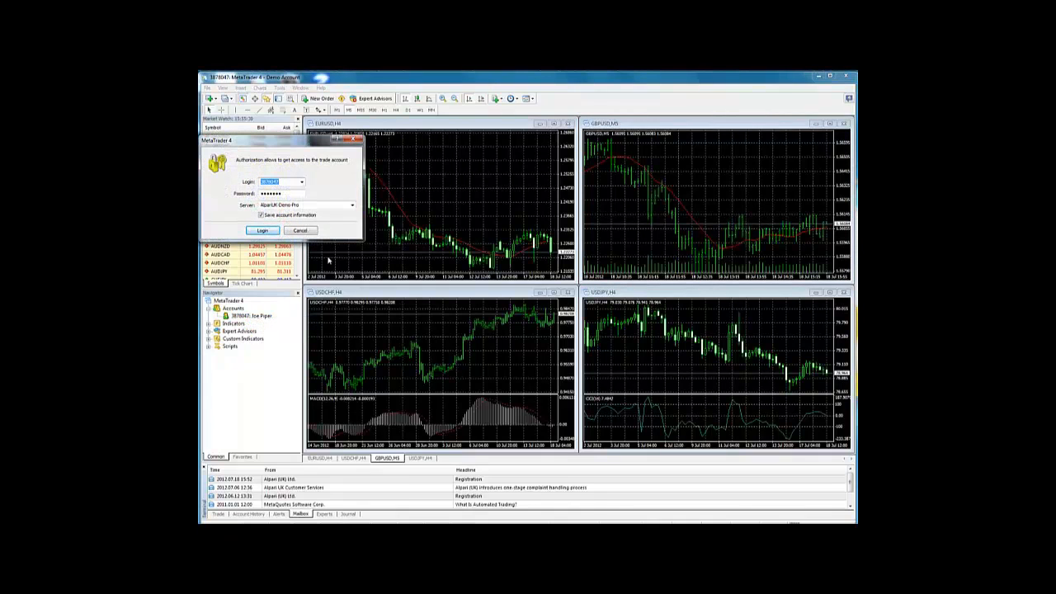
pyautogui.moveTo(320, 202)
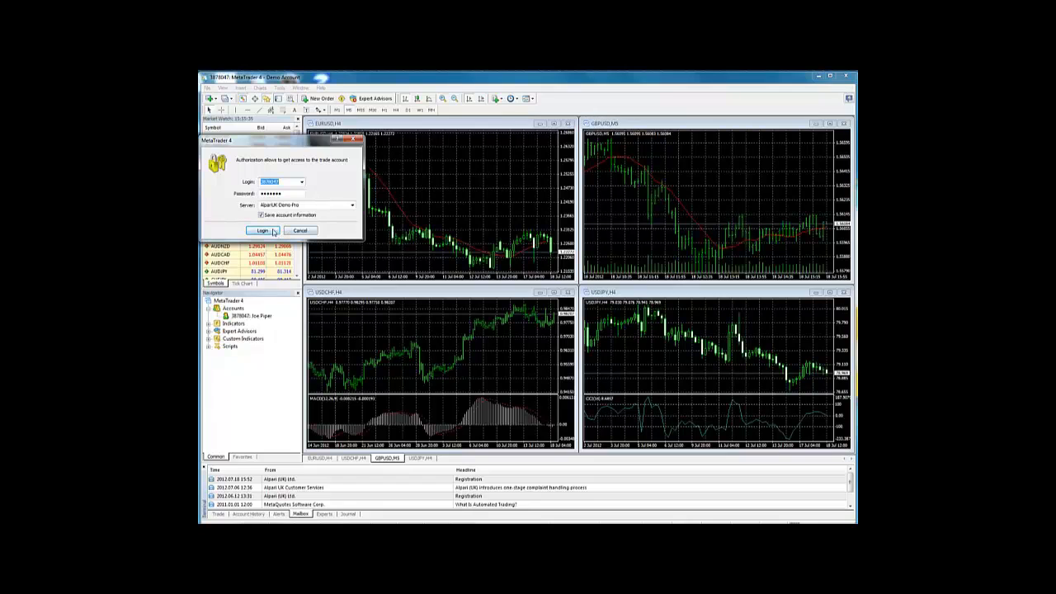
pyautogui.click(261, 230)
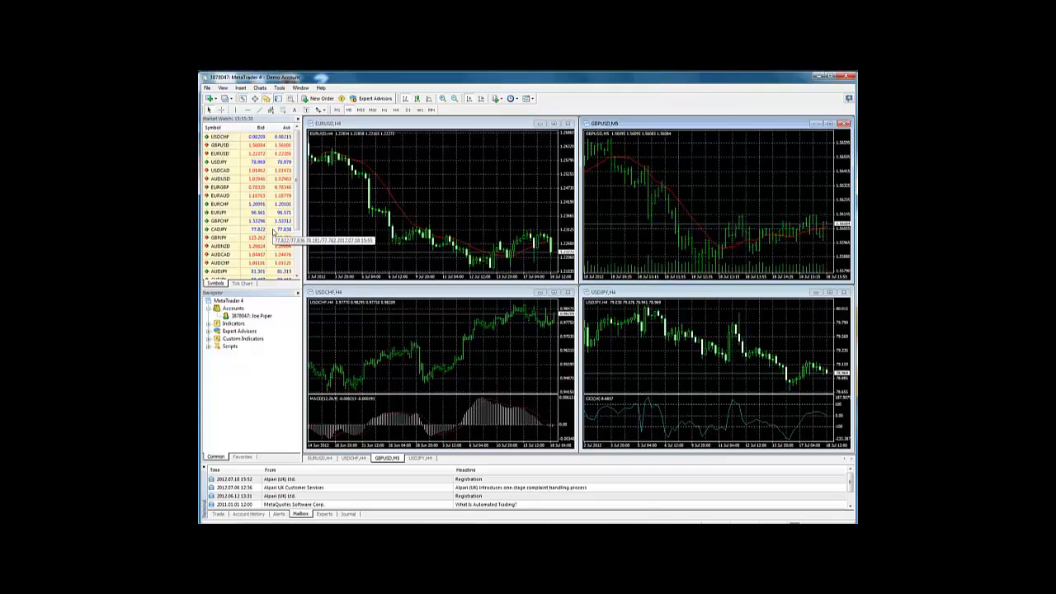
# - Tick 'Enable Expert Advisors' in MetaTrader 4 Options and apply it
pyautogui.click(280, 88)
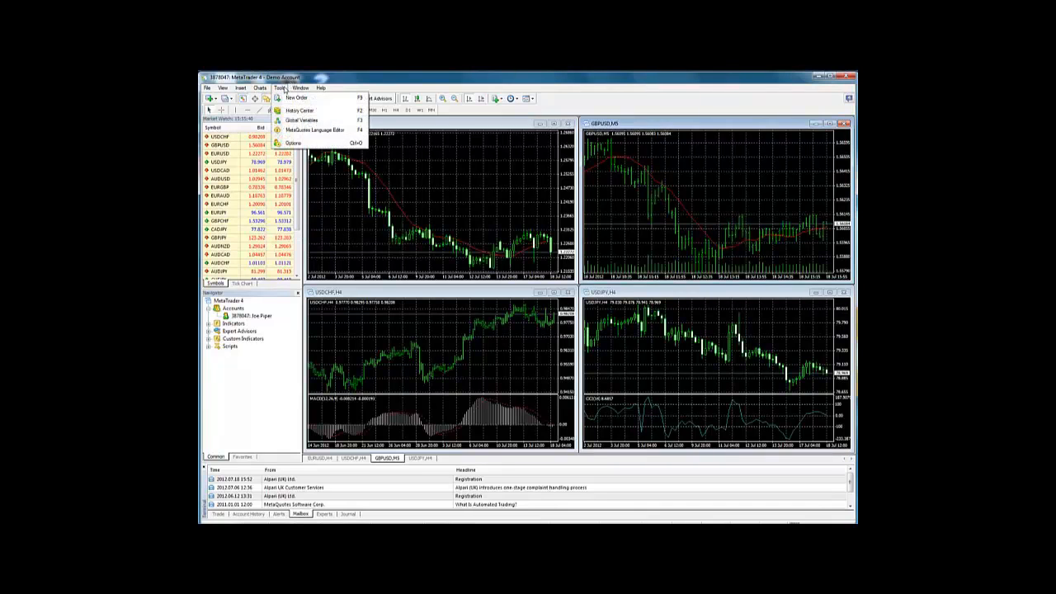
pyautogui.click(292, 143)
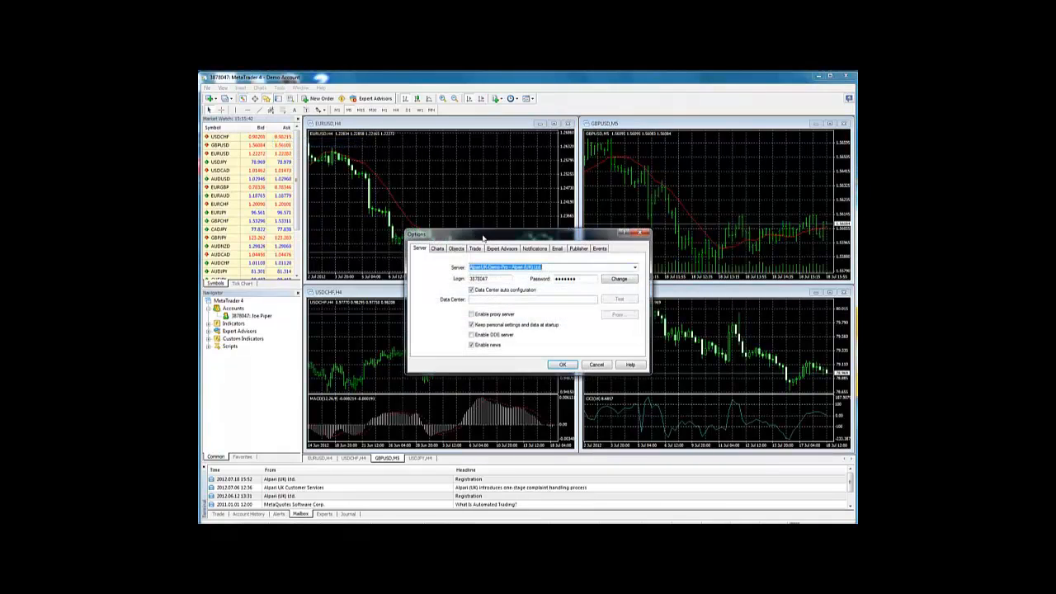
pyautogui.click(502, 248)
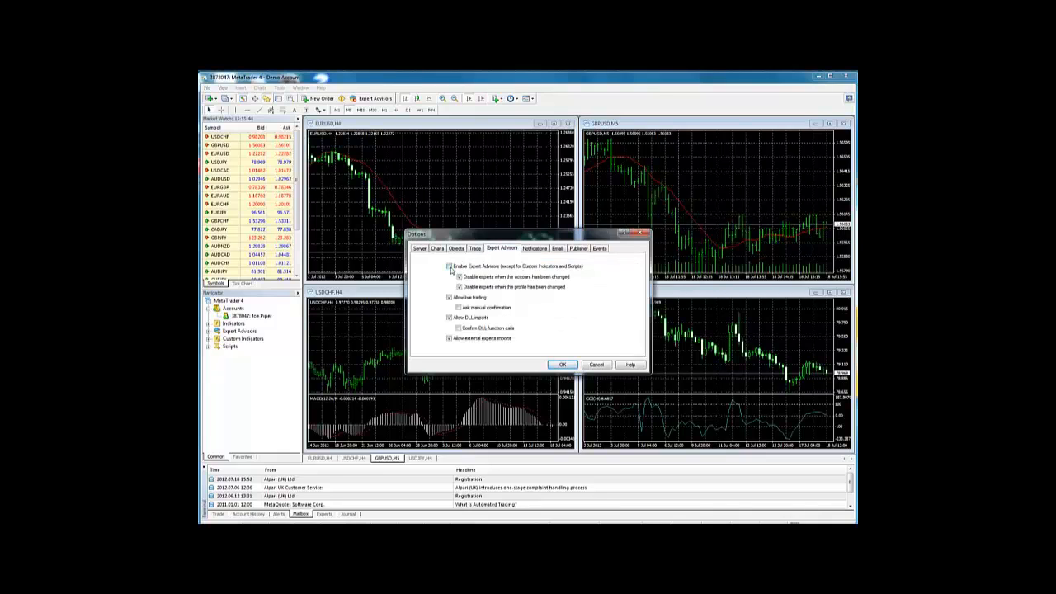
pyautogui.click(449, 266)
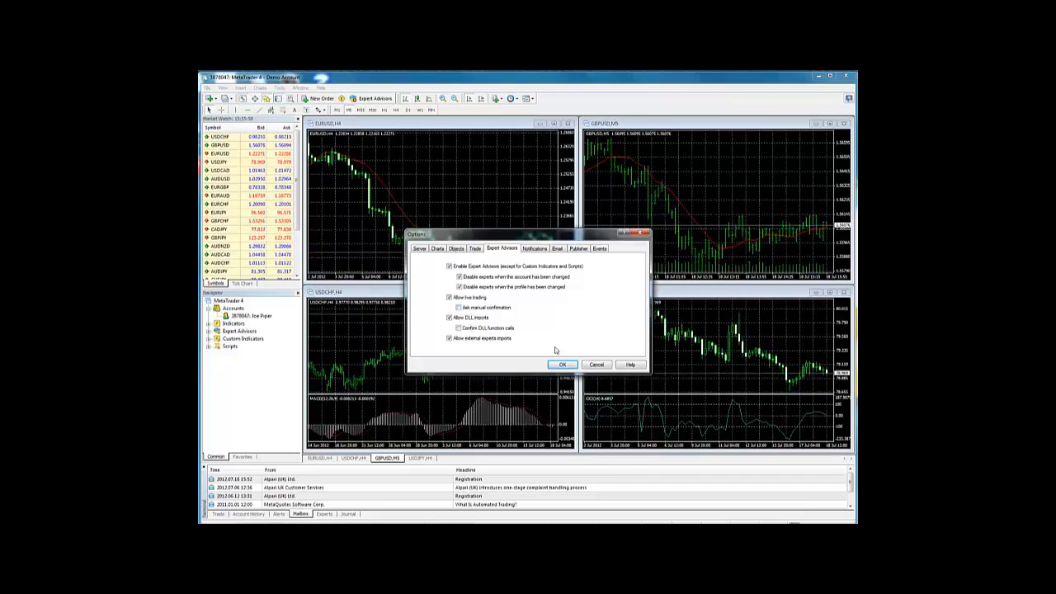
pyautogui.click(561, 365)
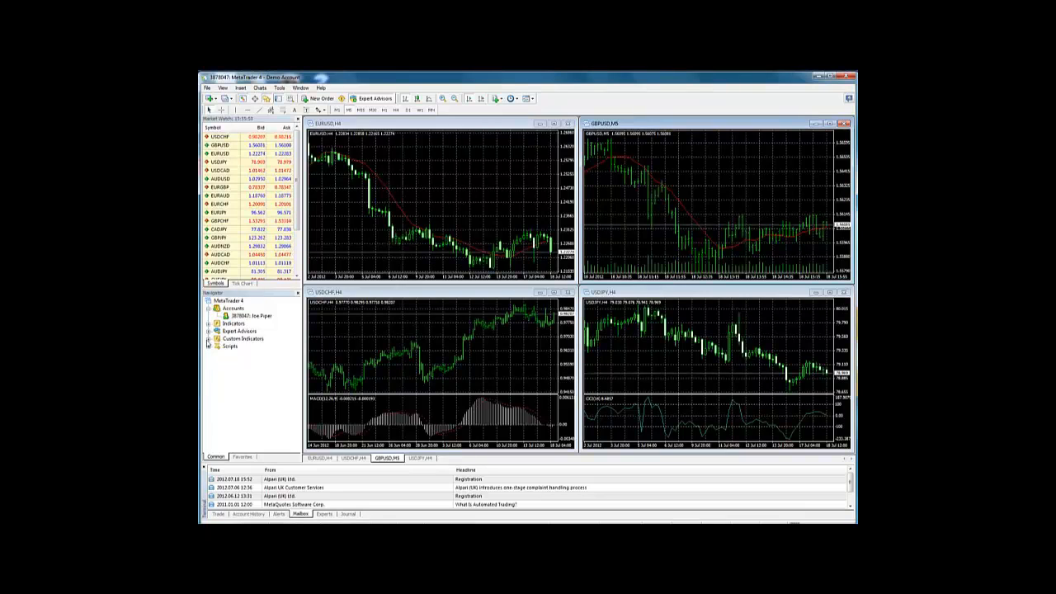
# - Attach FxStatBridge to a chart with live trading and DLL imports allowed
pyautogui.click(208, 331)
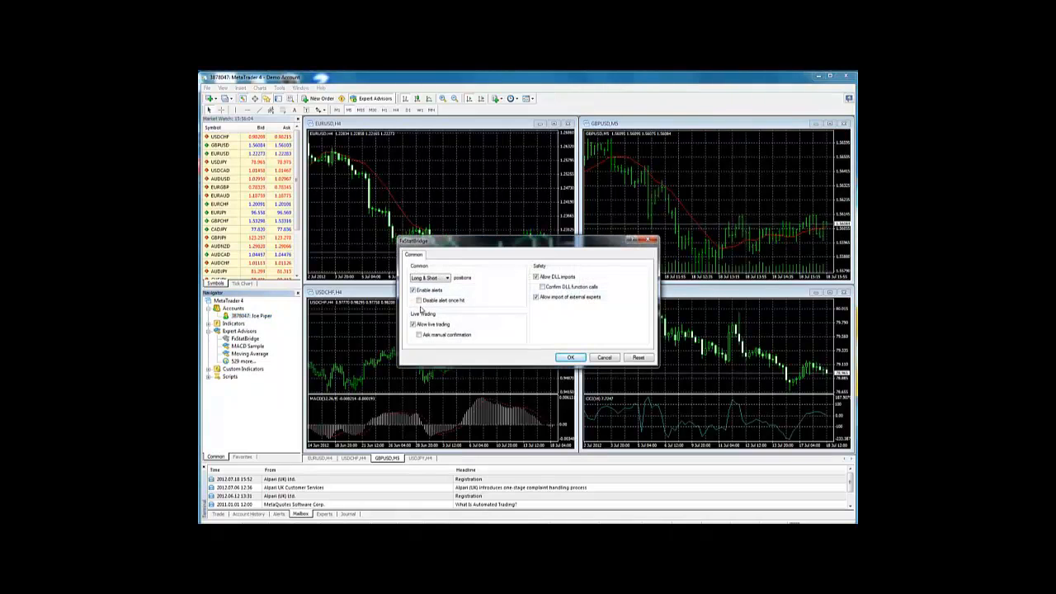
pyautogui.click(537, 277)
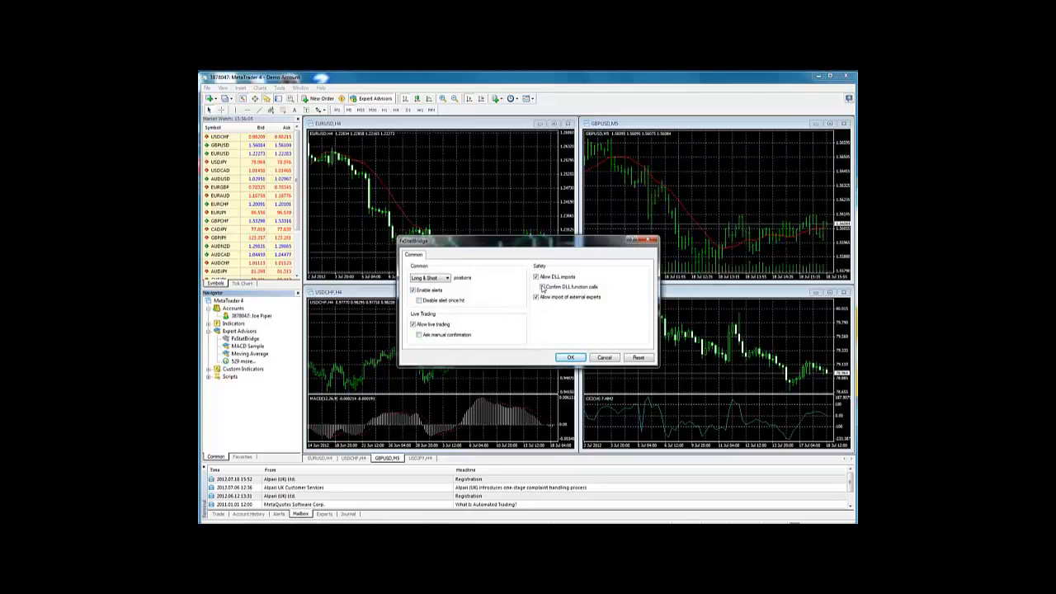
pyautogui.click(542, 286)
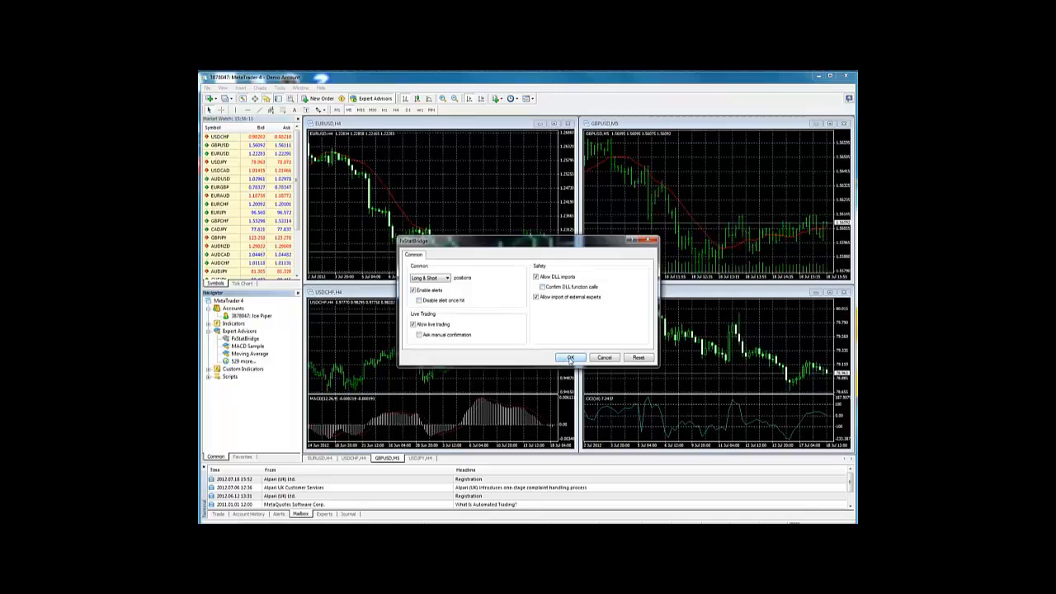
pyautogui.click(569, 358)
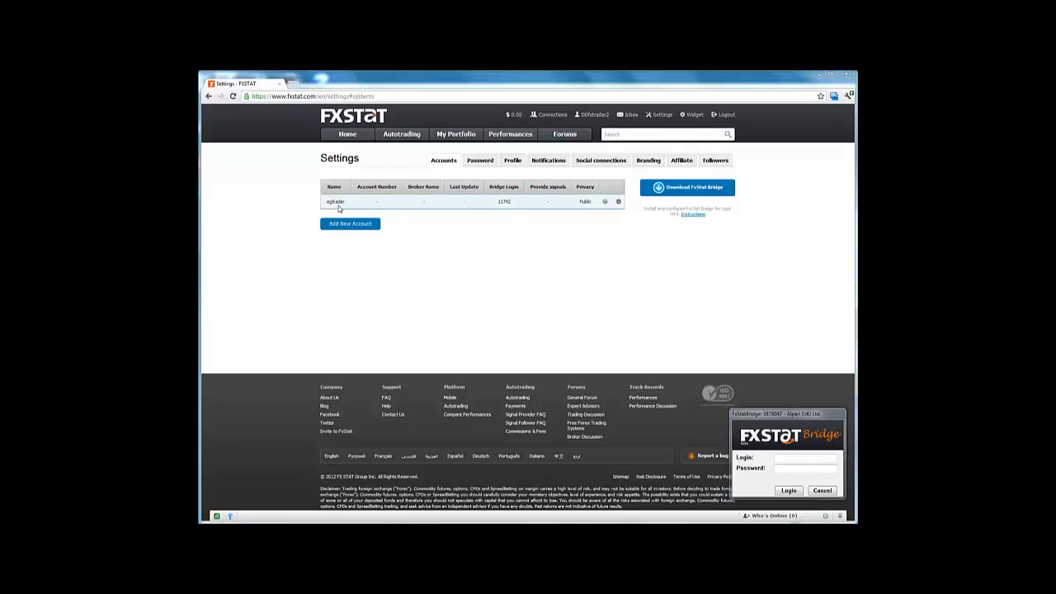
pyautogui.doubleClick(503, 201)
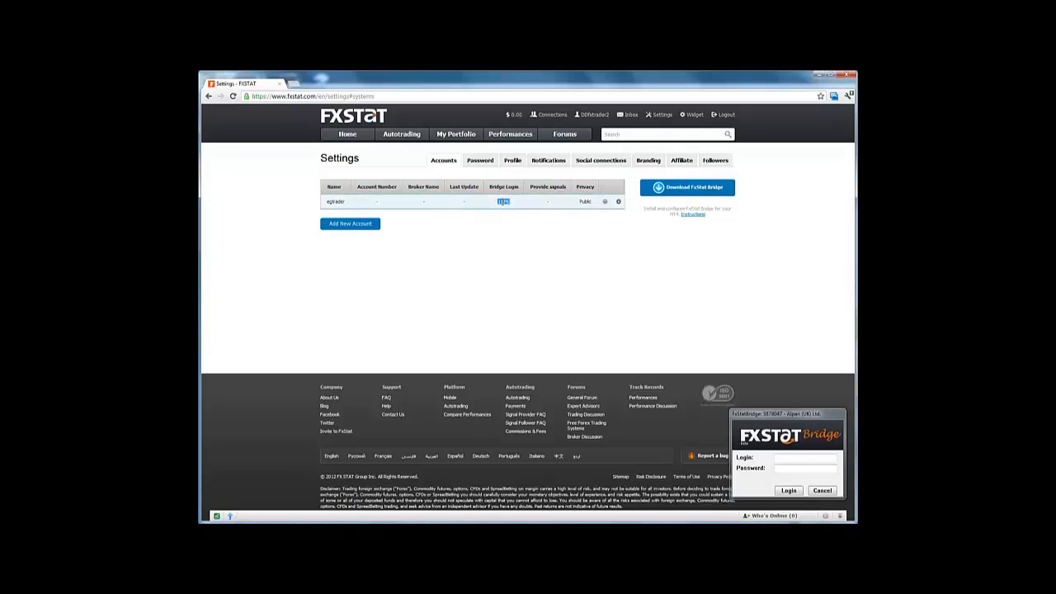
pyautogui.write('11742')
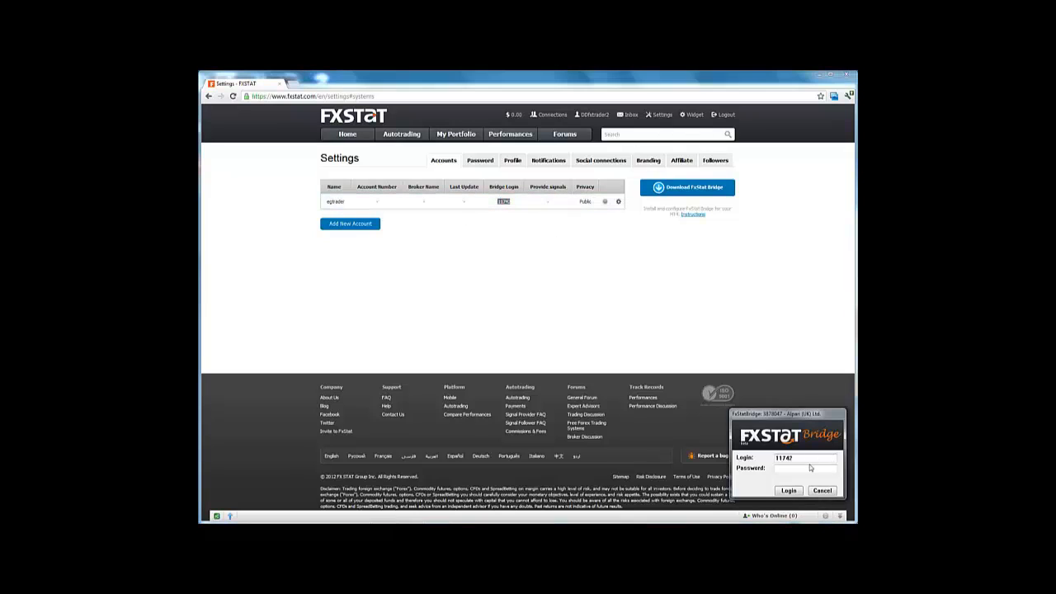
pyautogui.click(804, 469)
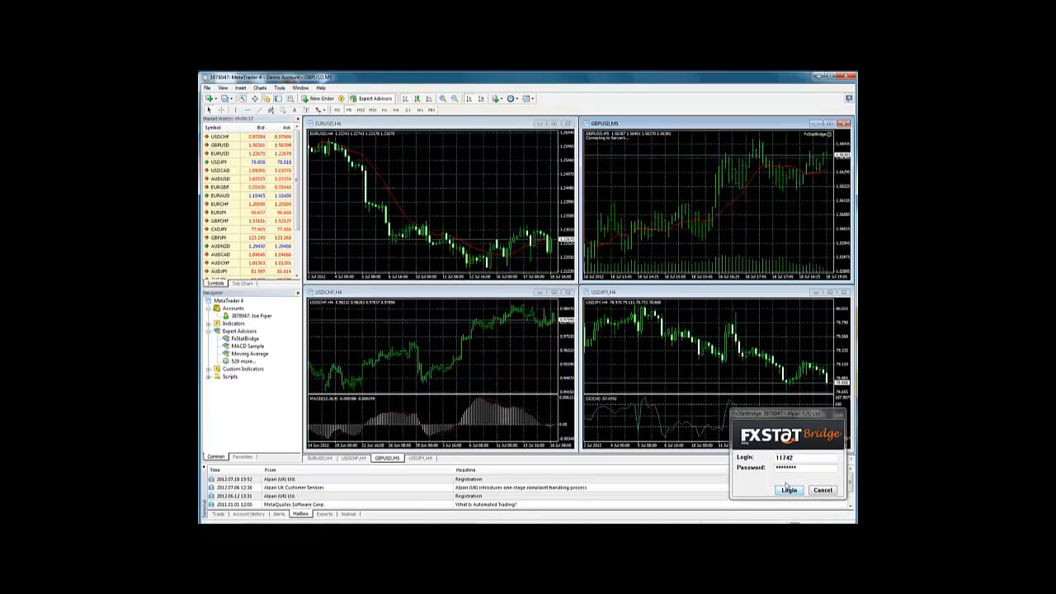
# - Log the FxStat Bridge in with the filled login and password
pyautogui.click(788, 489)
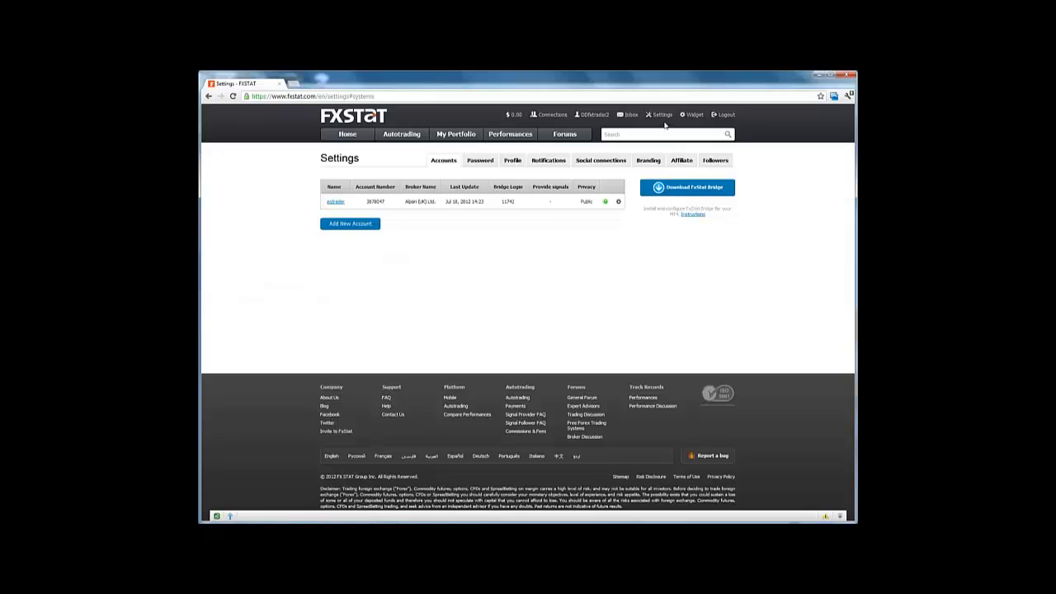
pyautogui.moveTo(608, 216)
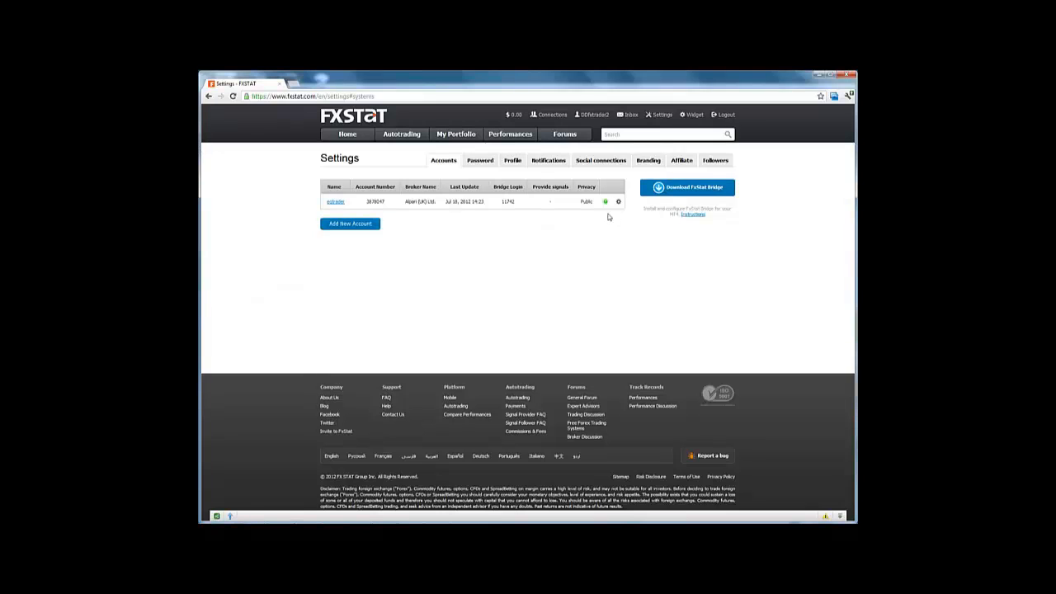